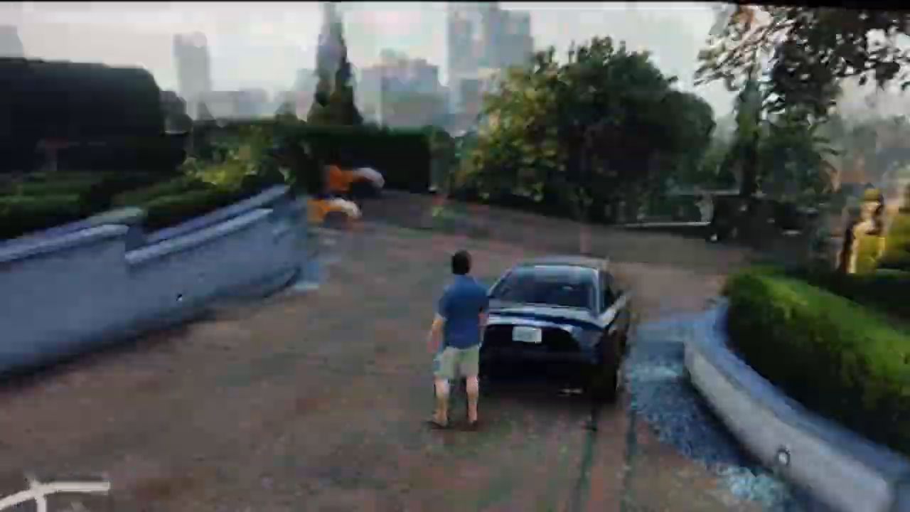
mouse_move(455, 256)
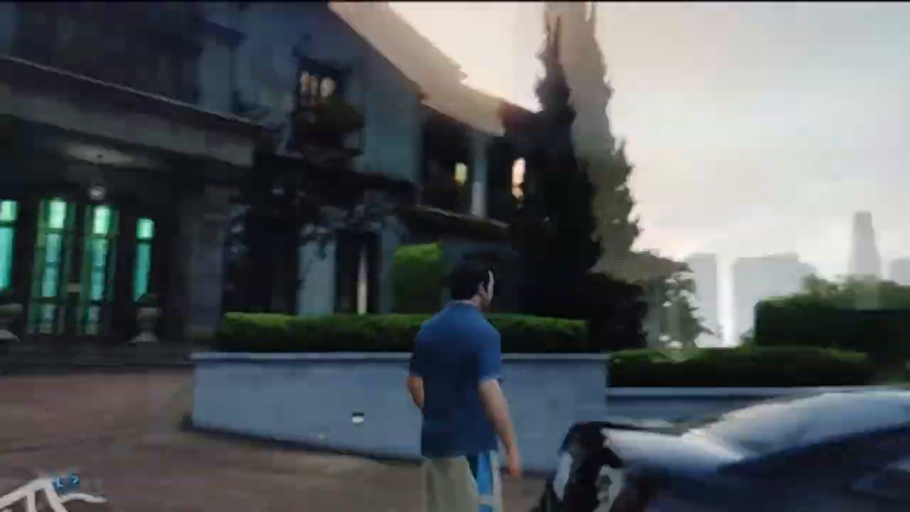